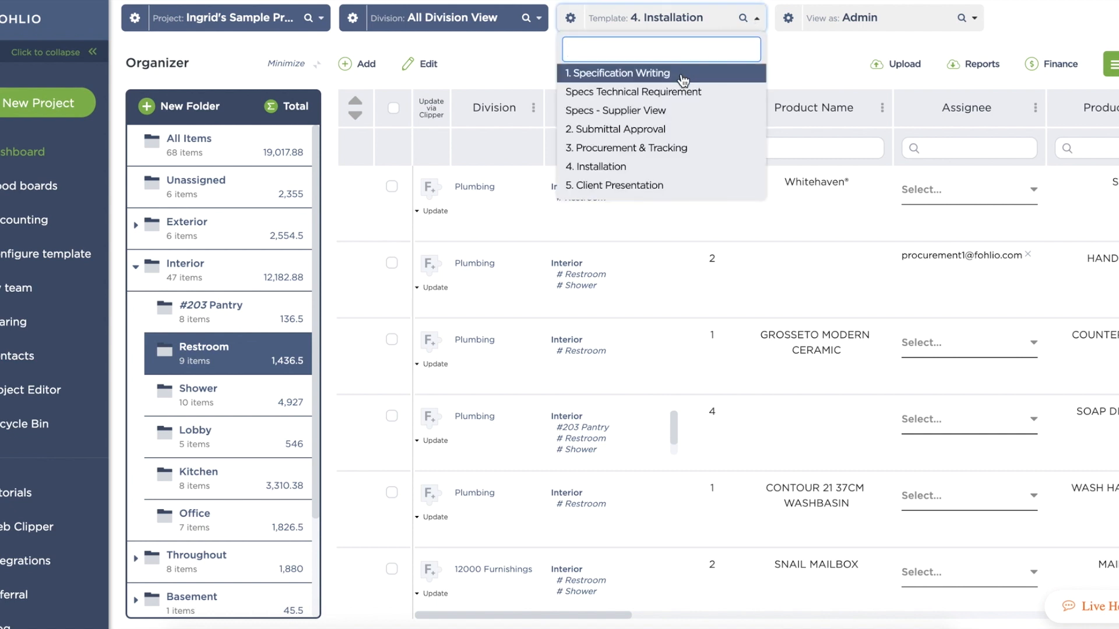
# - Switch the project table's template from 4. Installation to 1. Specification Writing
pyautogui.click(618, 72)
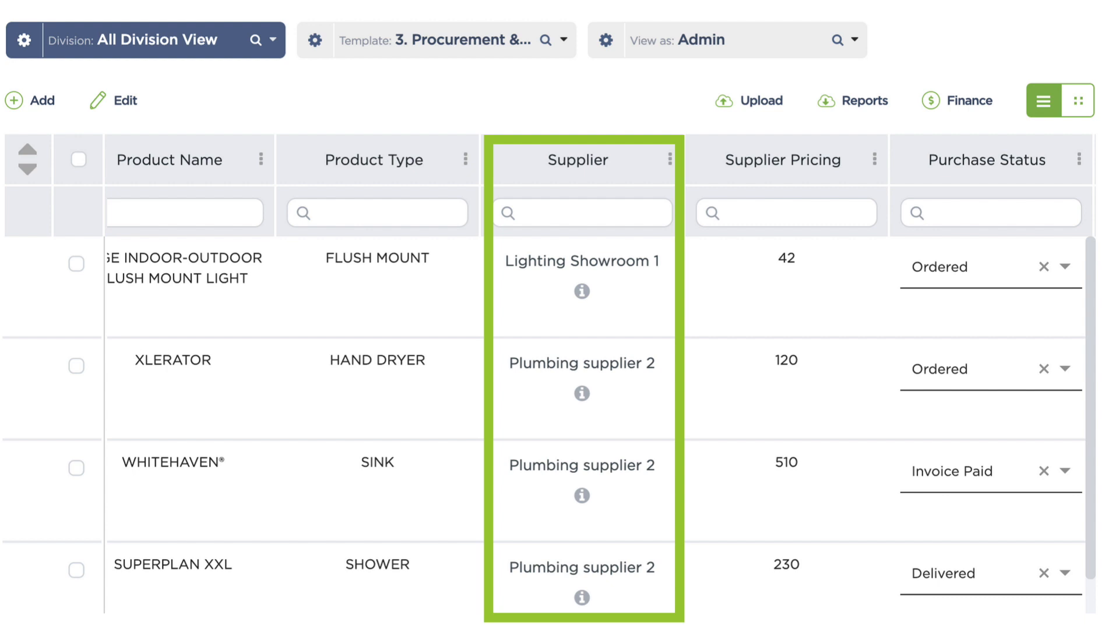
pyautogui.click(987, 159)
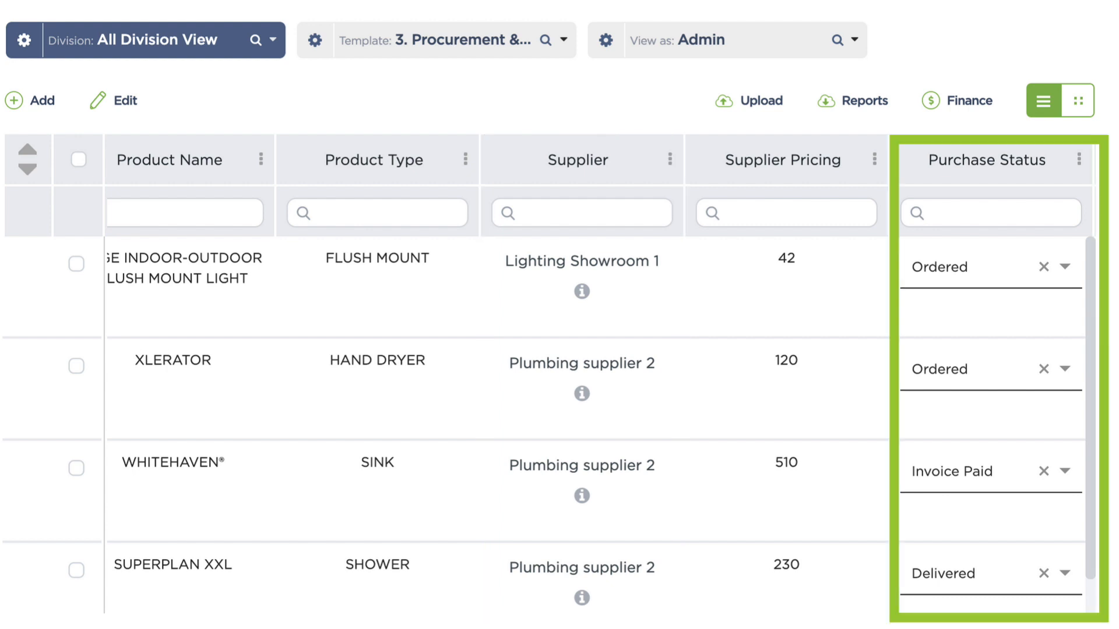